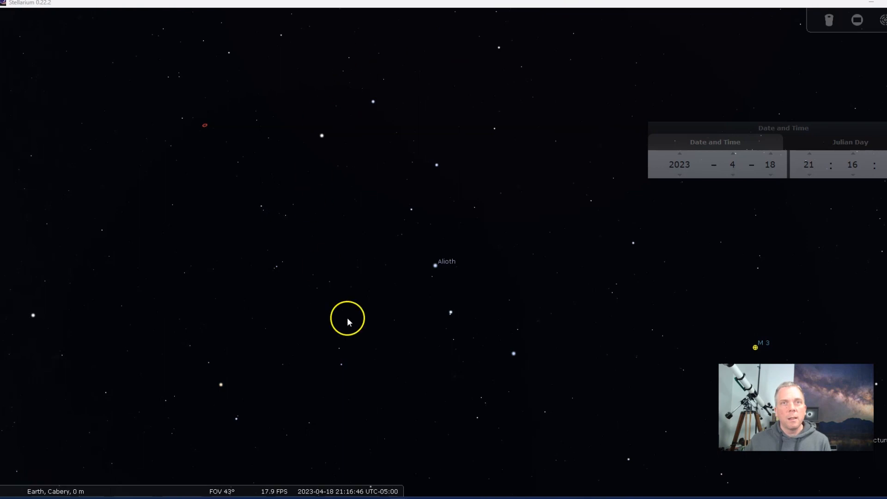
mouse_move(503, 341)
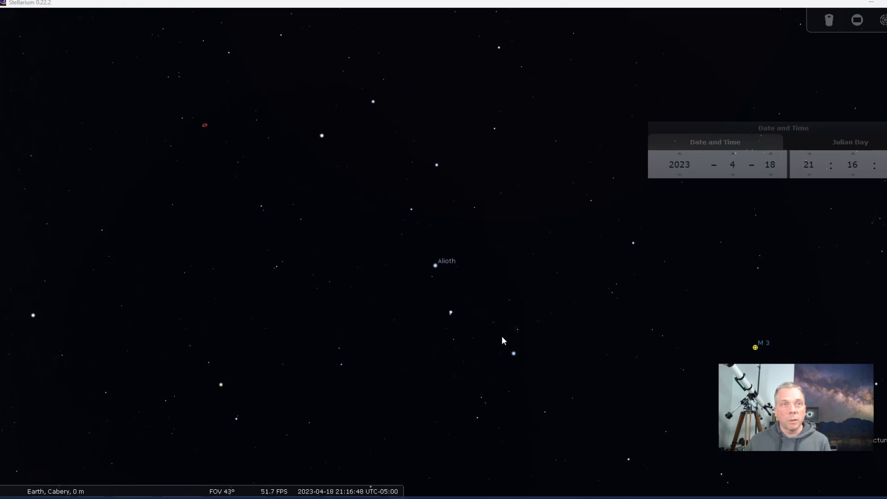
Select the Pinwheel Galaxy below Mizar and zoom in until M 101's spiral fills the view
left_click(527, 331)
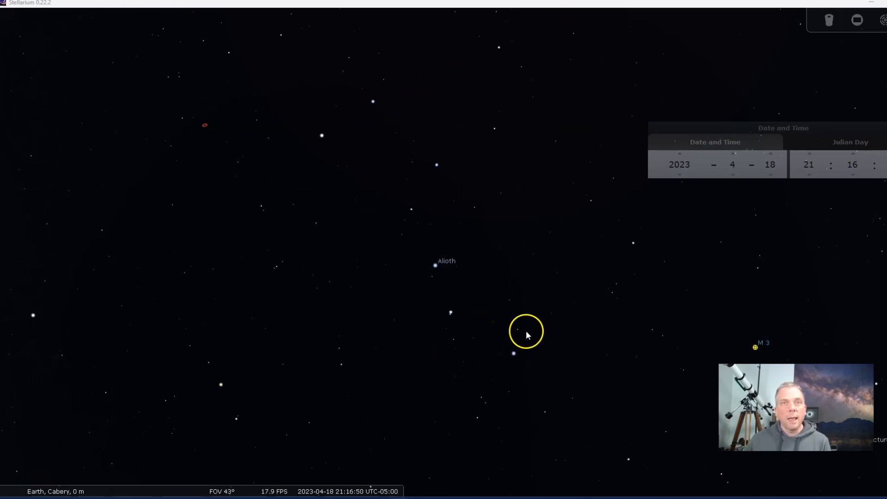
mouse_move(440, 315)
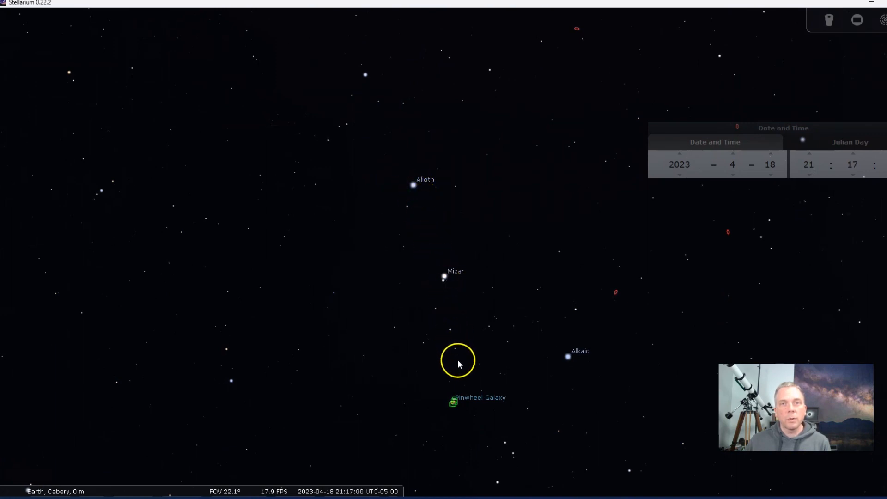
mouse_move(451, 400)
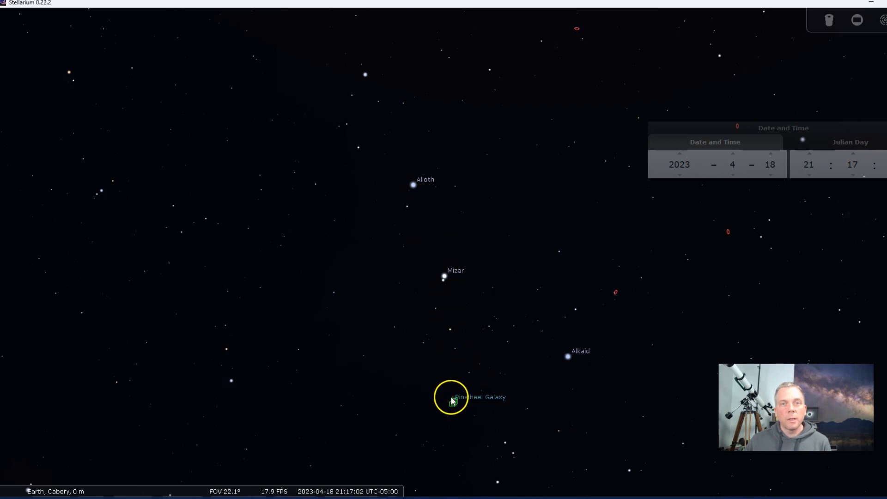
left_click(453, 397)
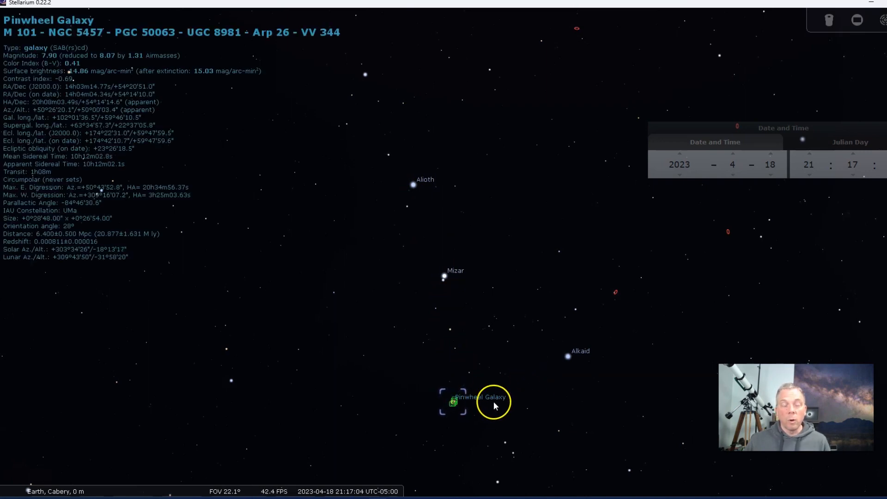
scroll("up", 3)
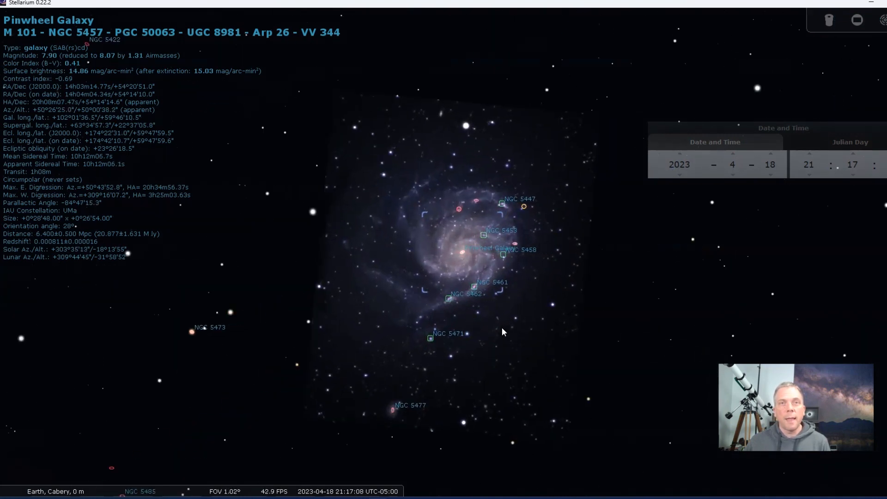
scroll("up", 3)
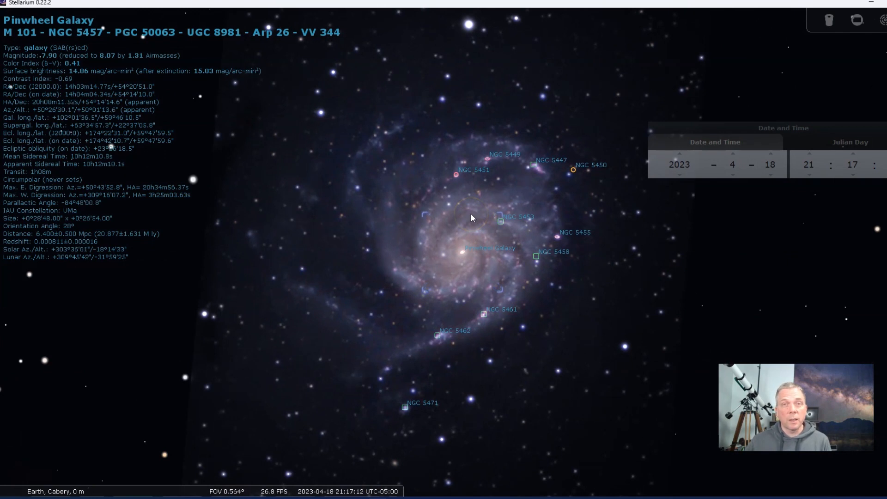
left_click(471, 270)
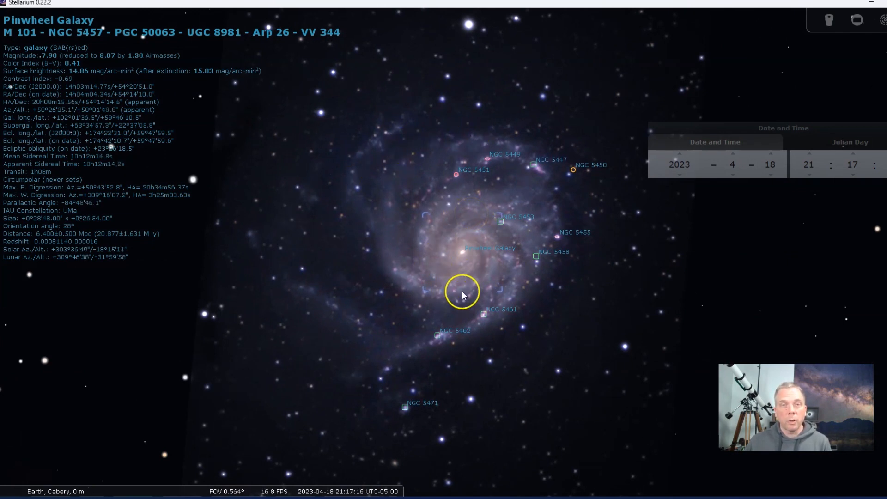
mouse_move(497, 292)
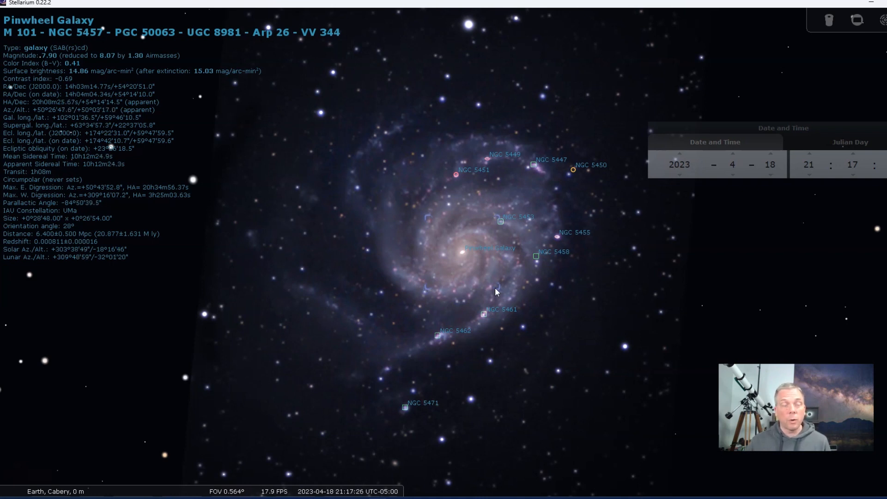
mouse_move(502, 319)
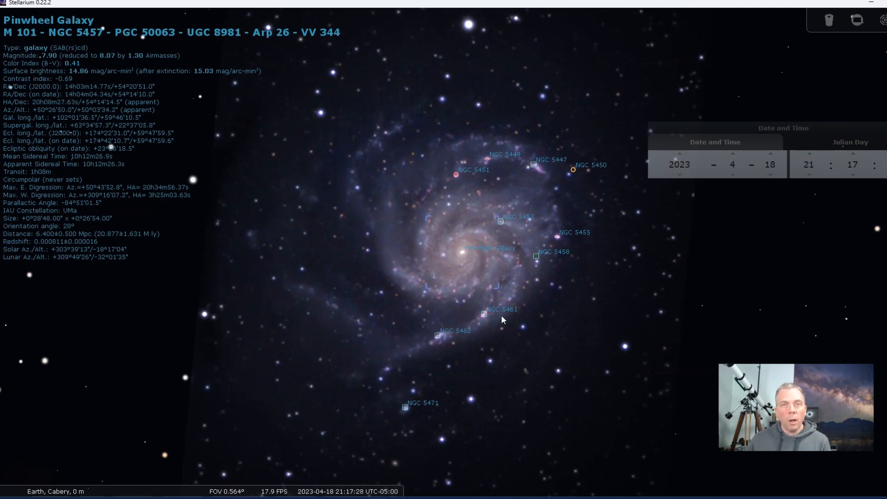
Switch to the Photos window showing the stacked Messier 101 PNG
left_click(485, 313)
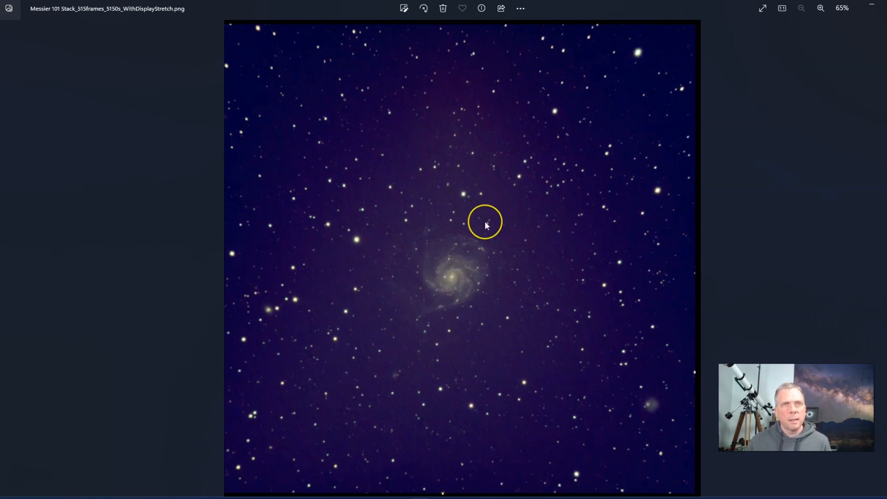
mouse_move(527, 245)
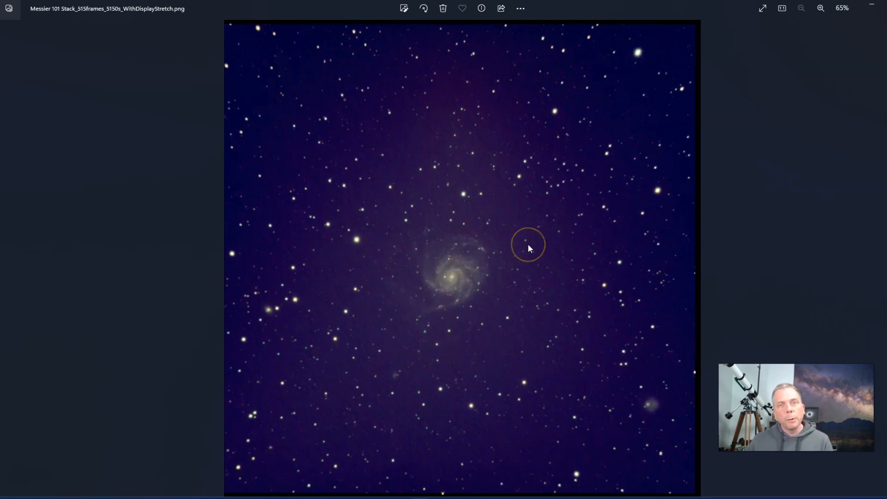
mouse_move(497, 291)
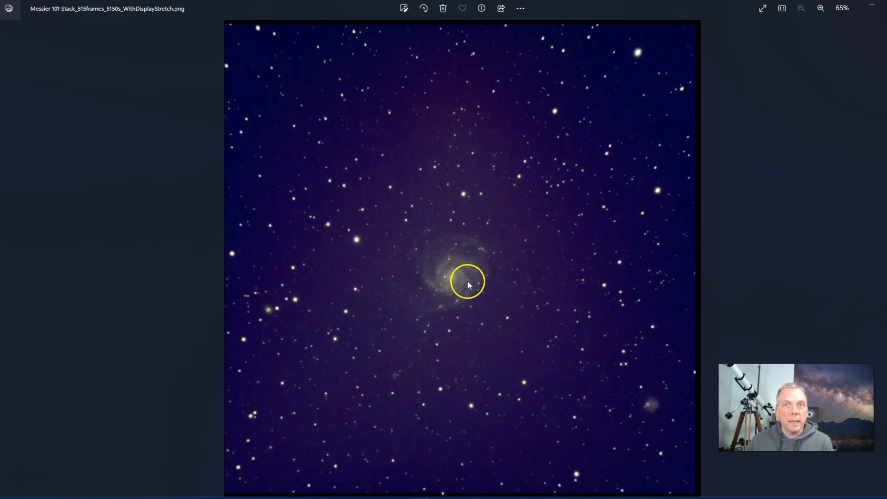
mouse_move(477, 302)
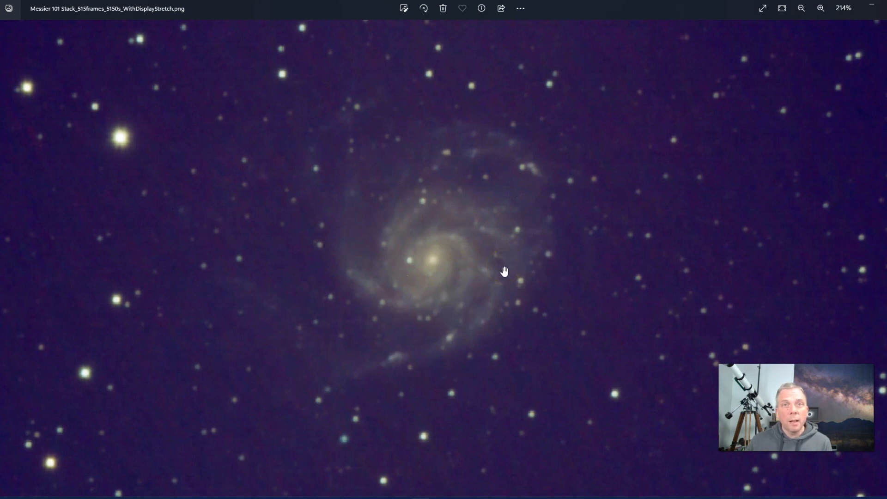
Reset the Messier 101 photo to show the entire frame
left_click(802, 8)
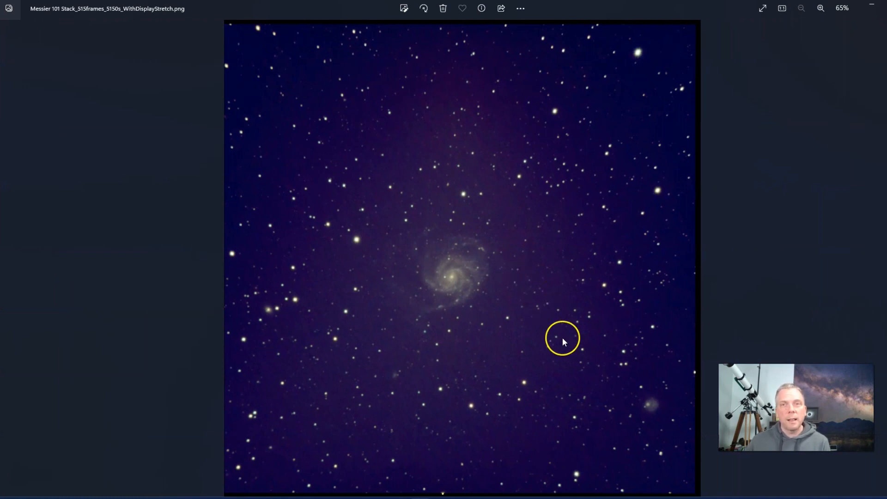
mouse_move(647, 411)
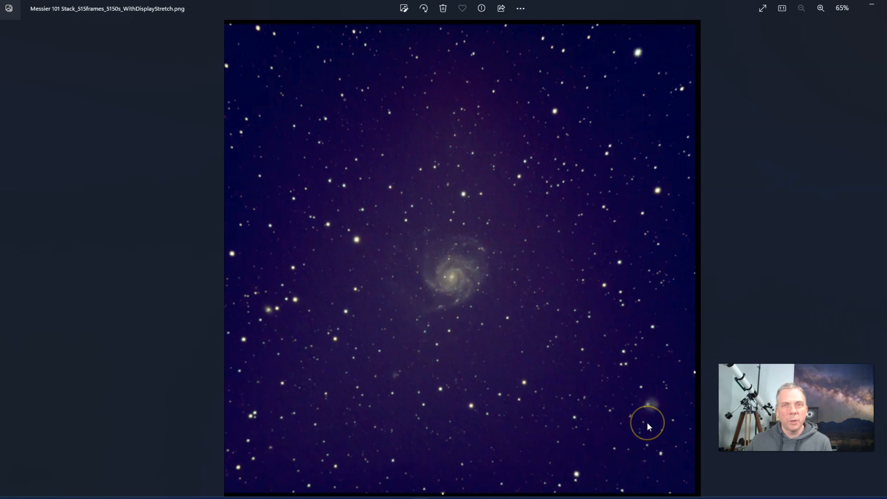
mouse_move(648, 426)
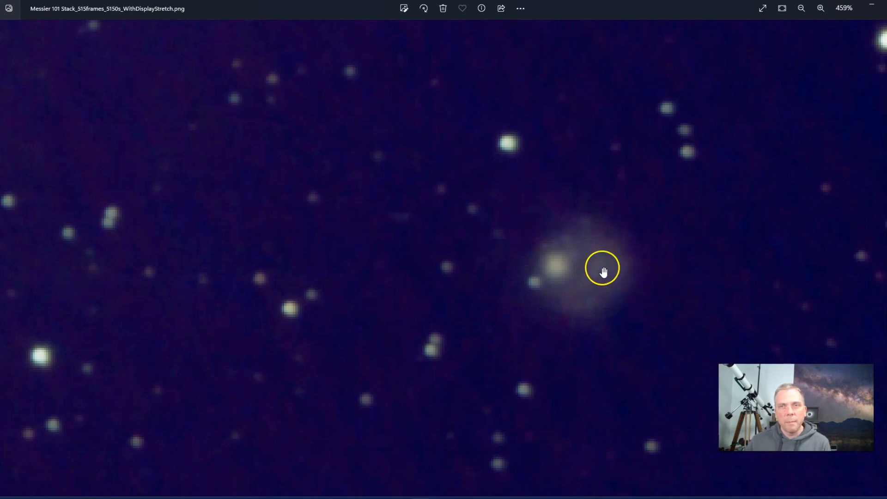
mouse_move(579, 315)
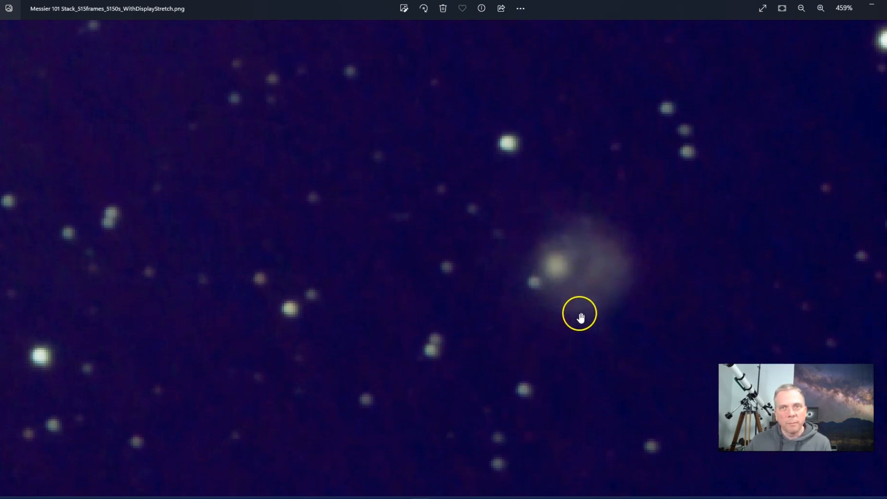
Return to Stellarium and zoom out from M 101 until NGC 5474 is labelled
left_click(783, 8)
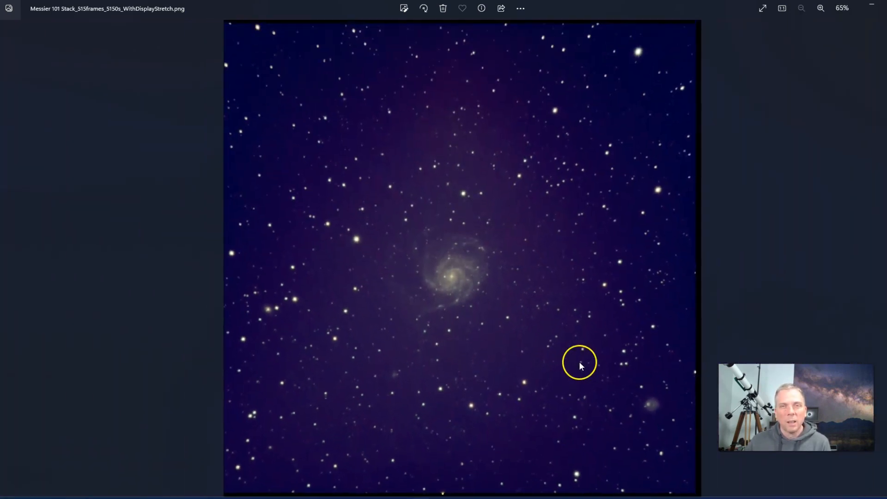
mouse_move(768, 283)
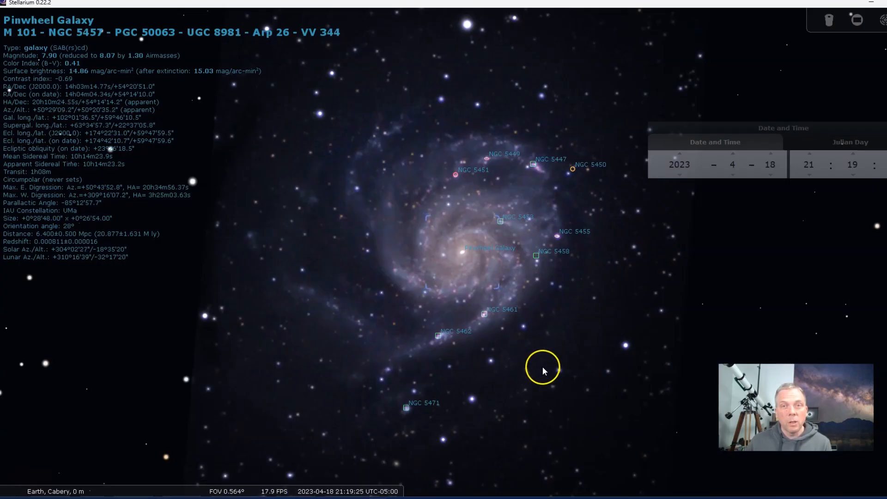
scroll("down", 3)
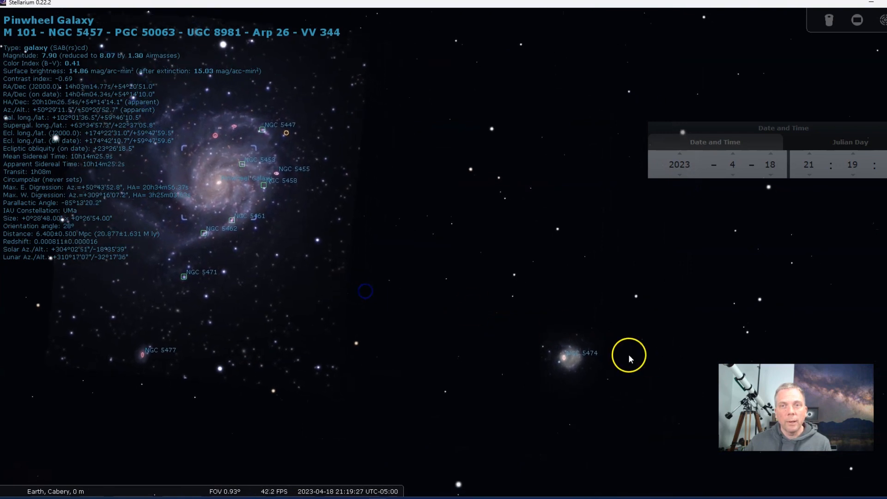
scroll("up", 3)
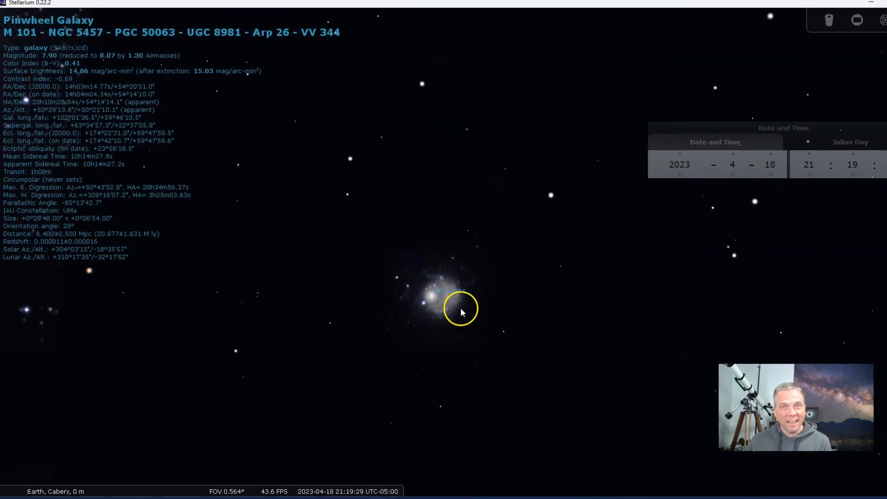
scroll("up", 3)
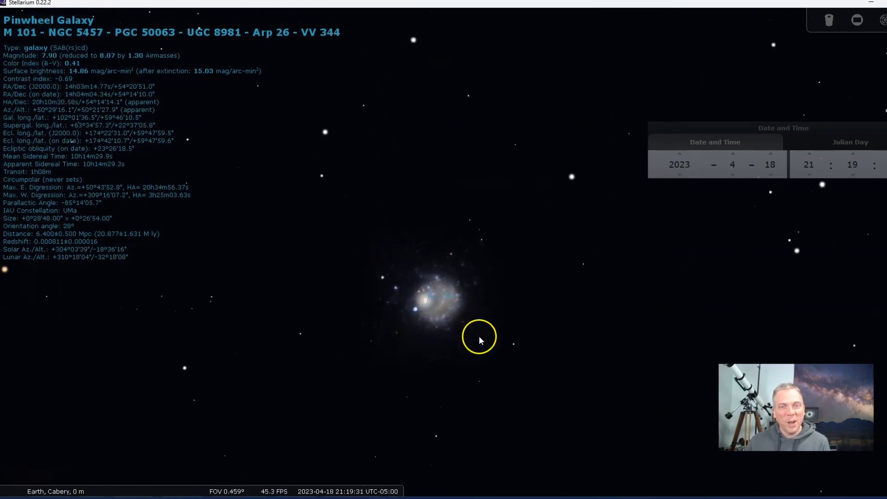
scroll("down", 3)
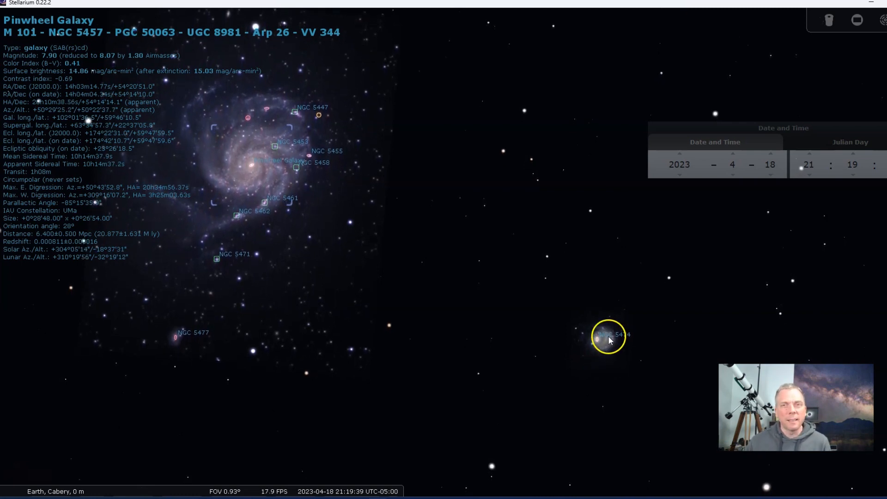
Select NGC 5474 to list its details and adjust the zoom on it
left_click(606, 337)
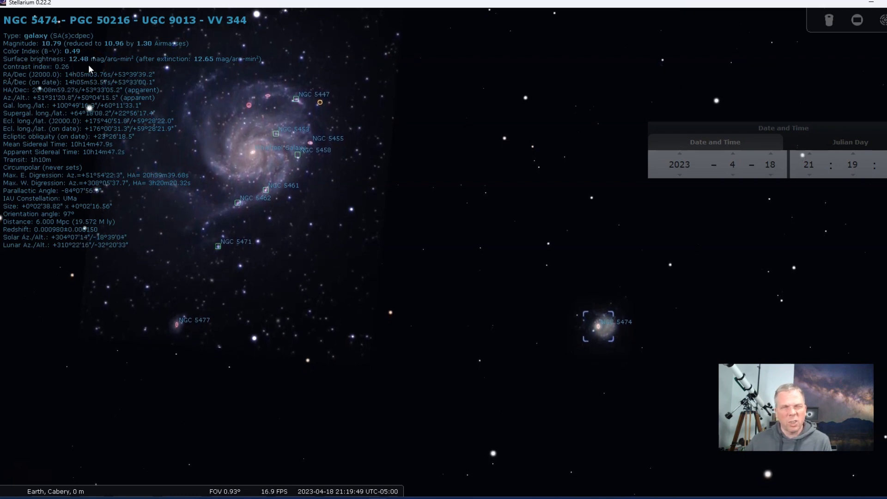
mouse_move(396, 301)
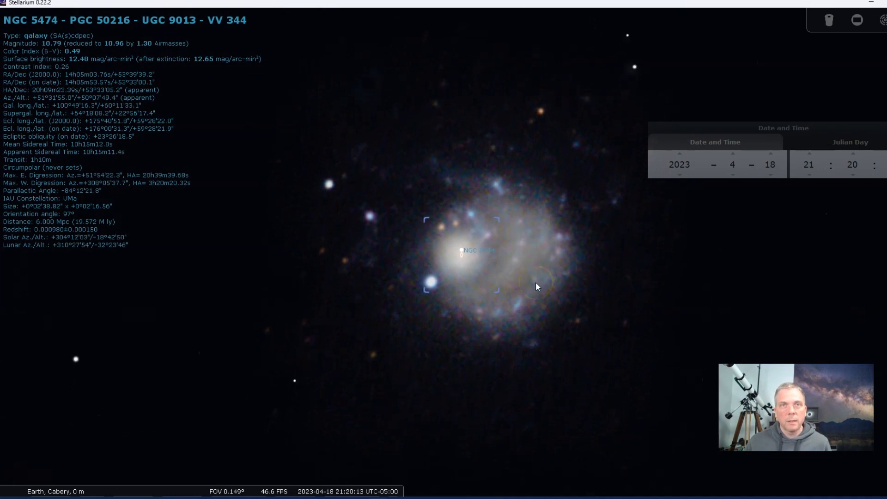
scroll("down", 3)
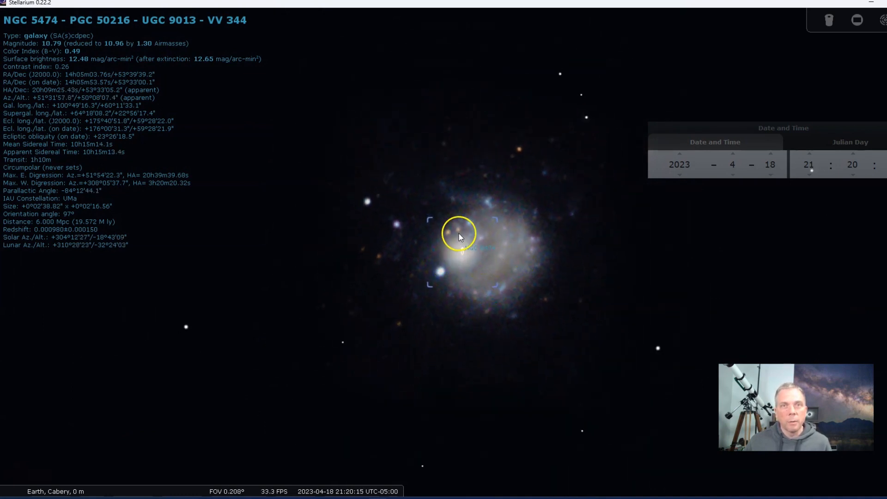
mouse_move(439, 271)
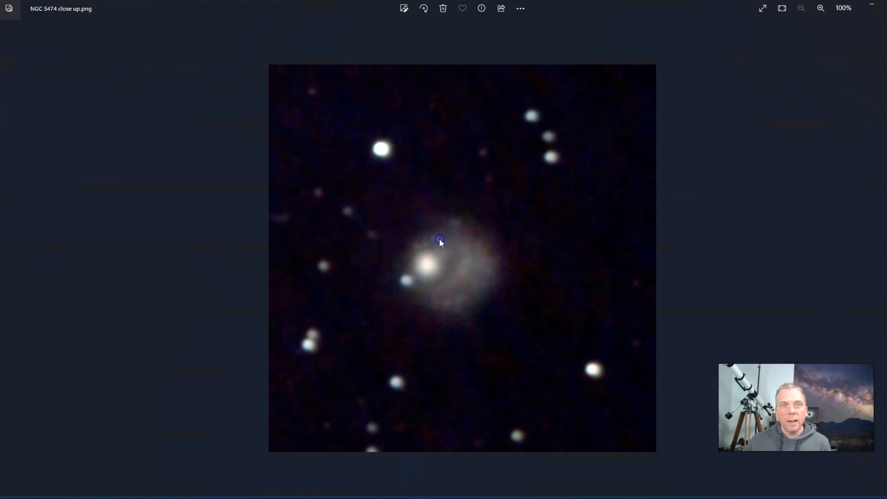
mouse_move(429, 247)
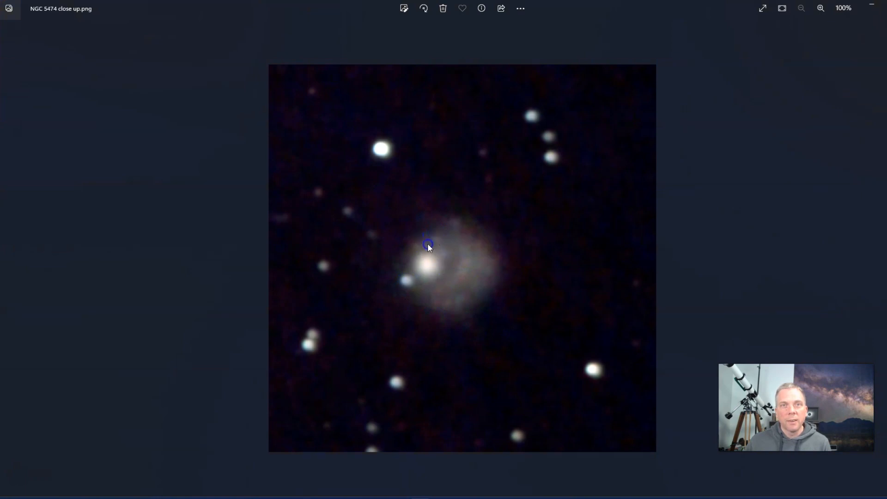
mouse_move(476, 278)
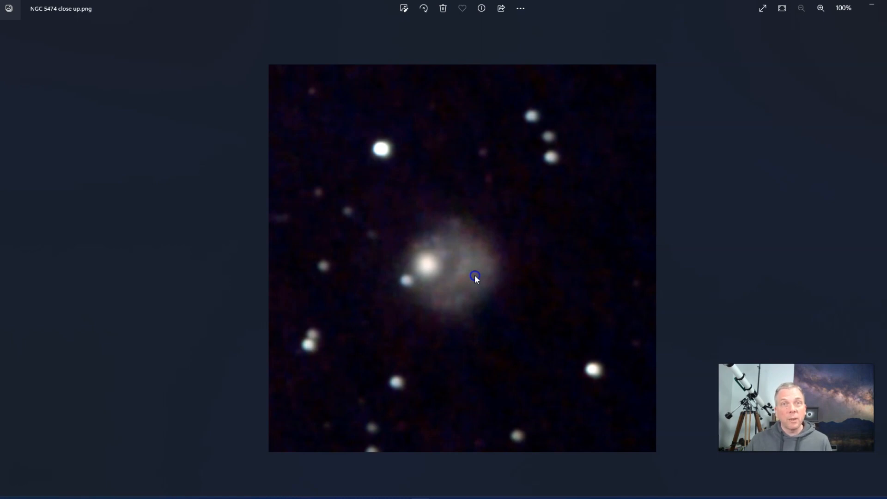
mouse_move(468, 277)
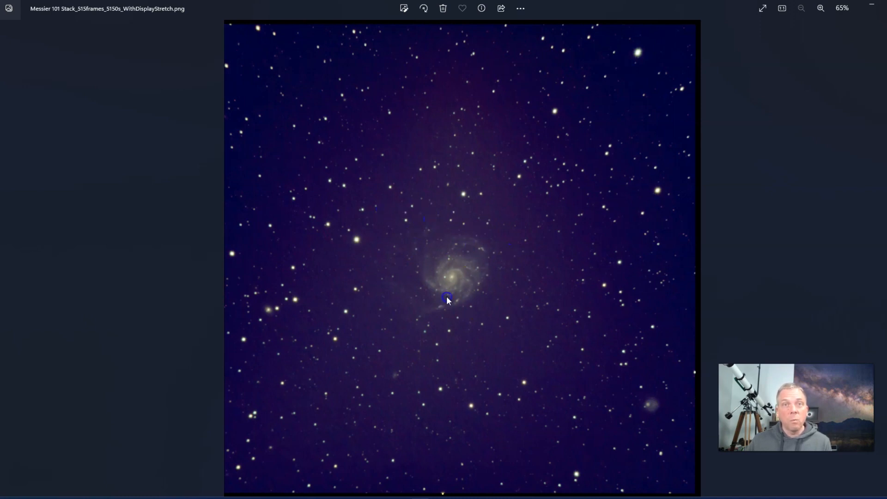
mouse_move(453, 261)
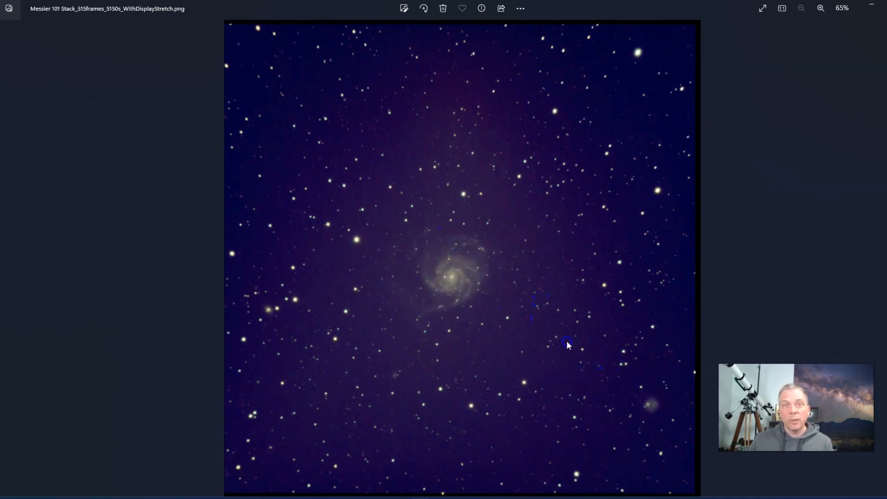
mouse_move(654, 435)
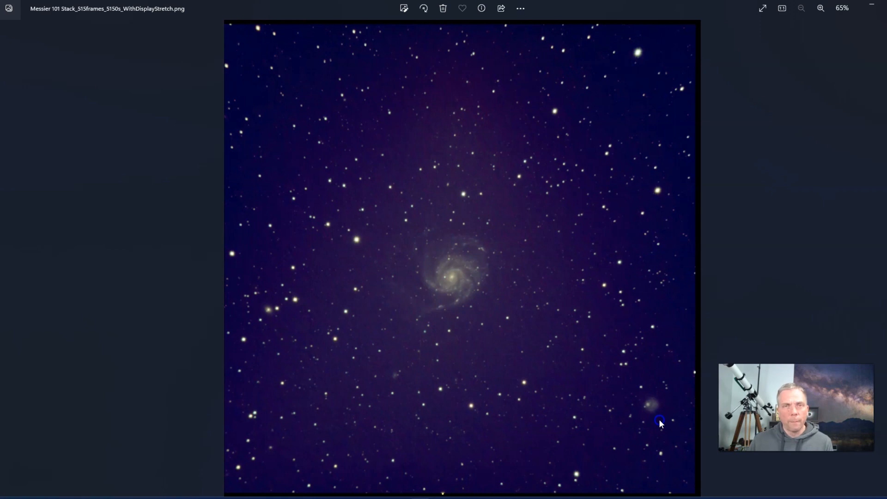
mouse_move(467, 288)
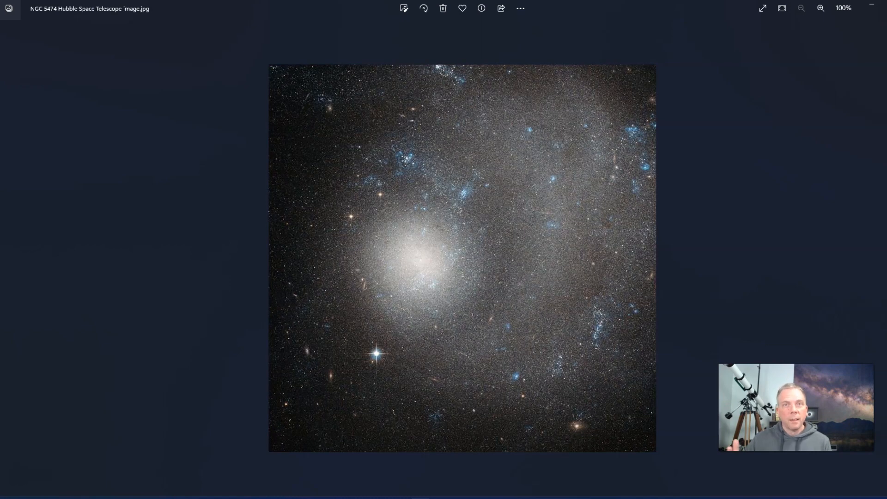
mouse_move(788, 269)
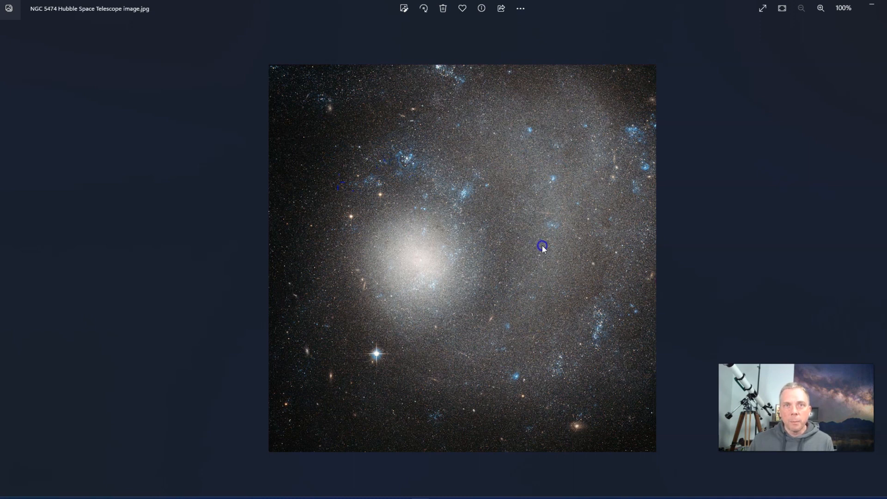
mouse_move(422, 167)
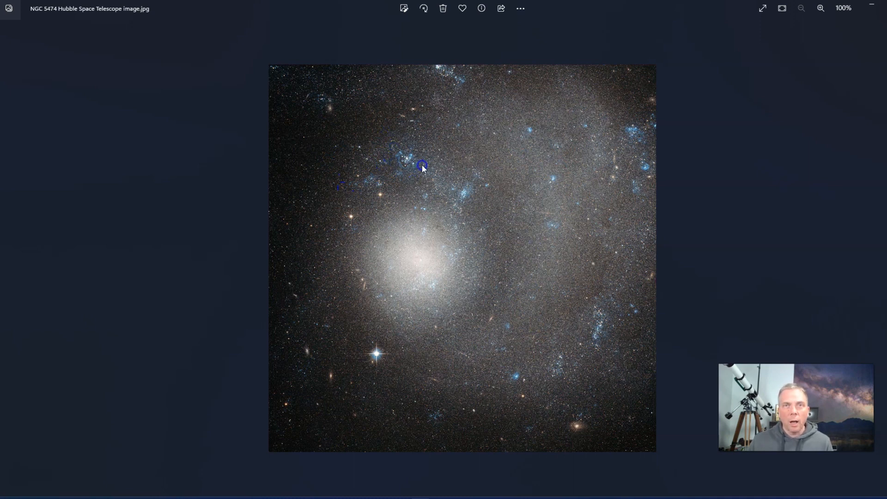
mouse_move(550, 248)
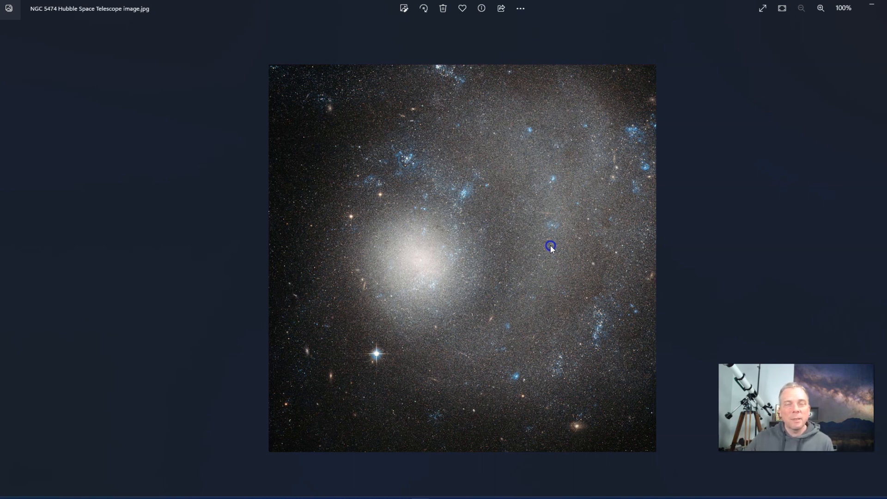
mouse_move(470, 330)
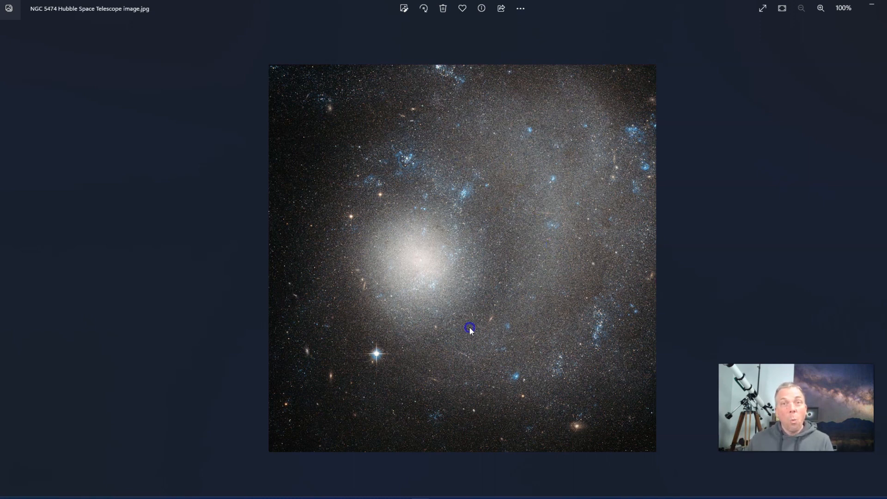
mouse_move(504, 340)
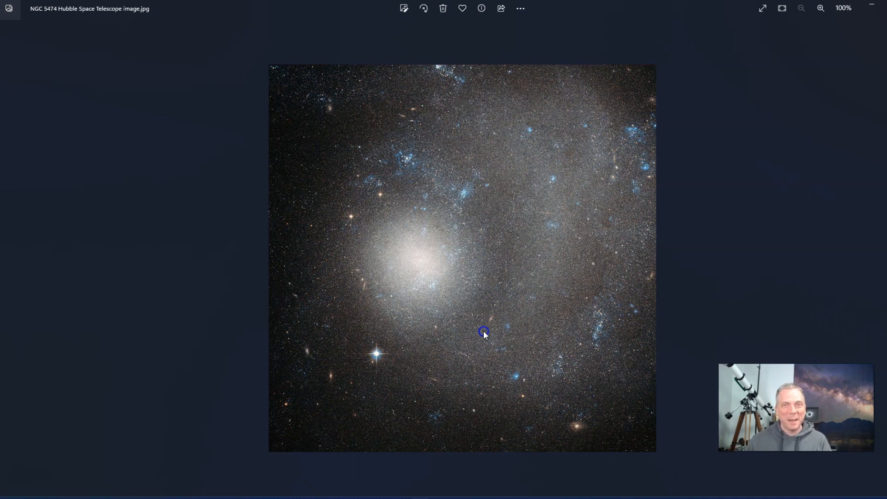
mouse_move(492, 233)
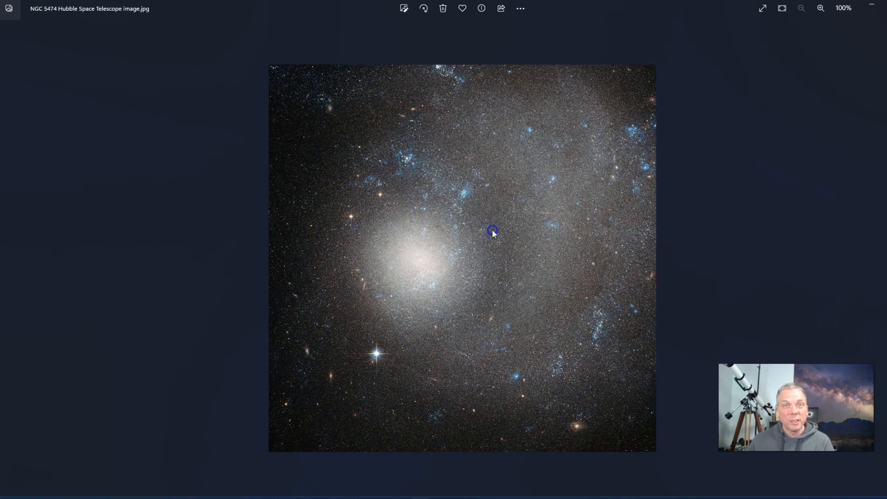
mouse_move(449, 309)
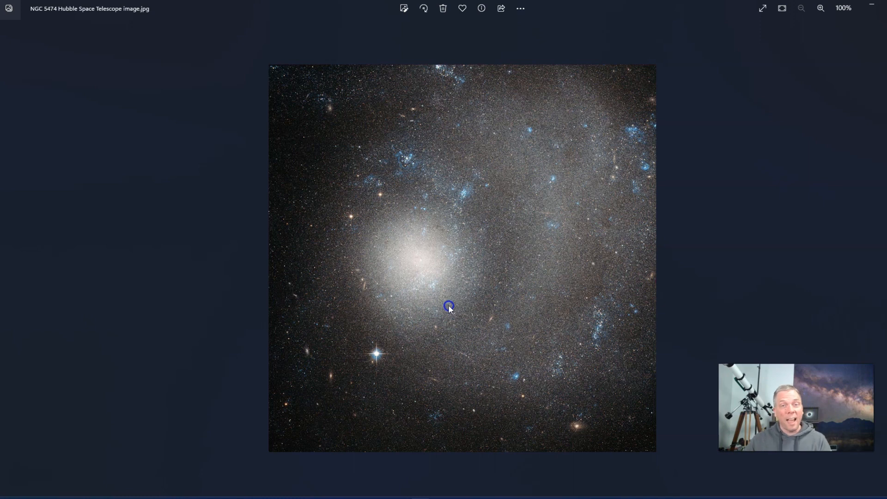
mouse_move(467, 283)
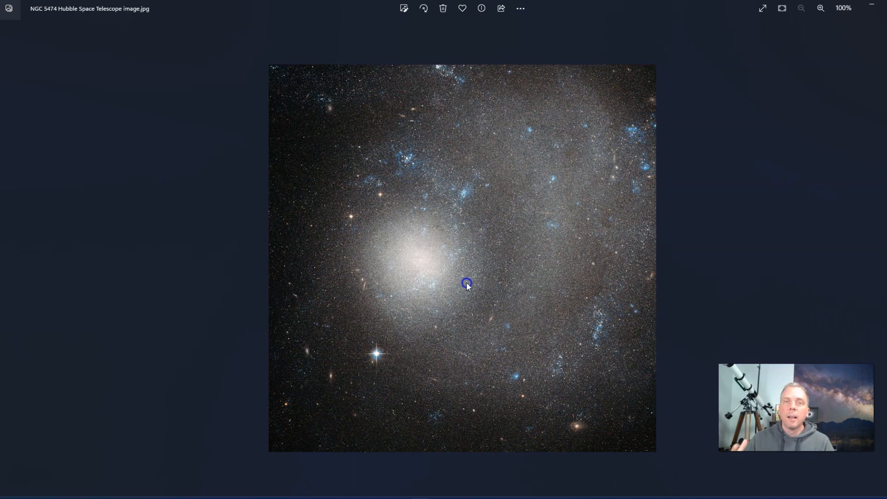
mouse_move(474, 268)
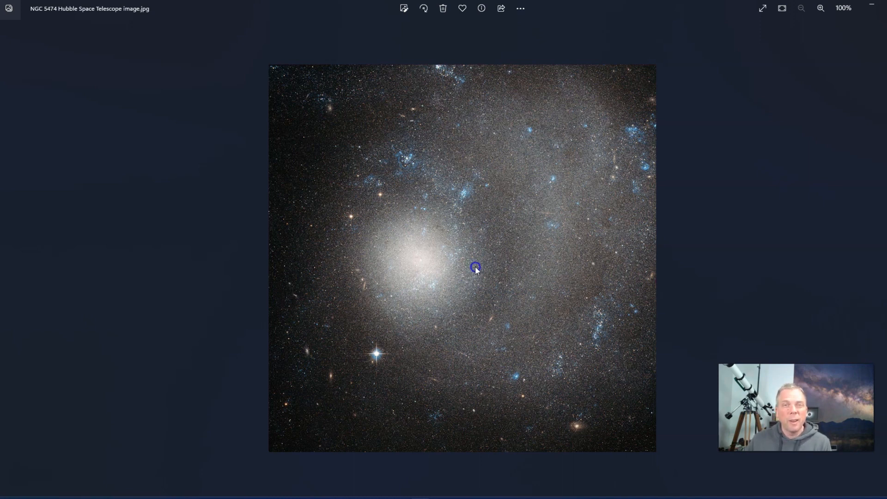
mouse_move(682, 289)
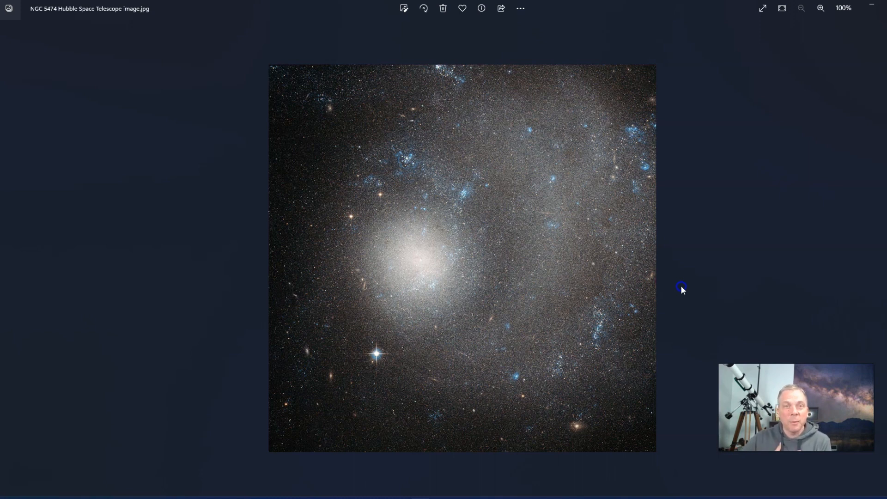
mouse_move(680, 298)
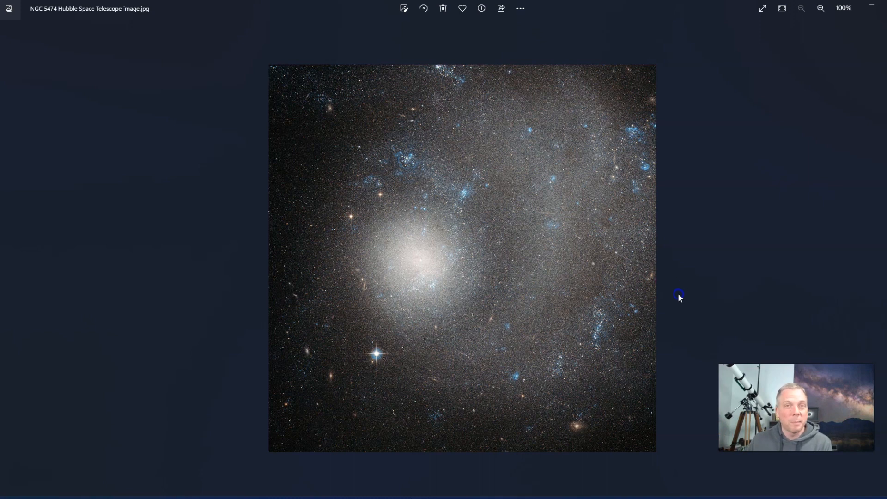
mouse_move(712, 290)
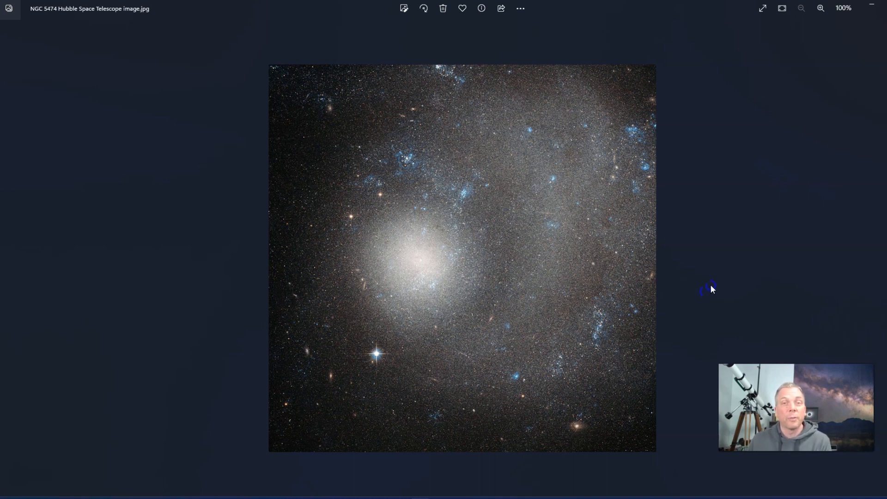
mouse_move(761, 280)
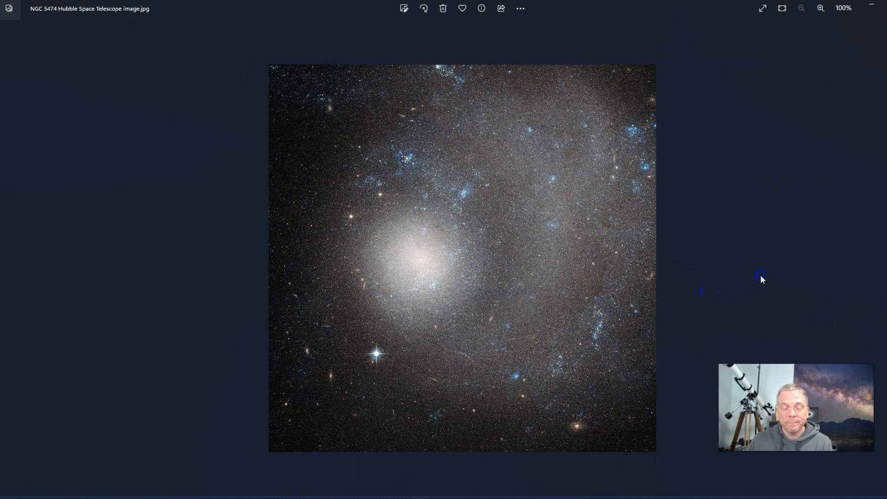
mouse_move(795, 322)
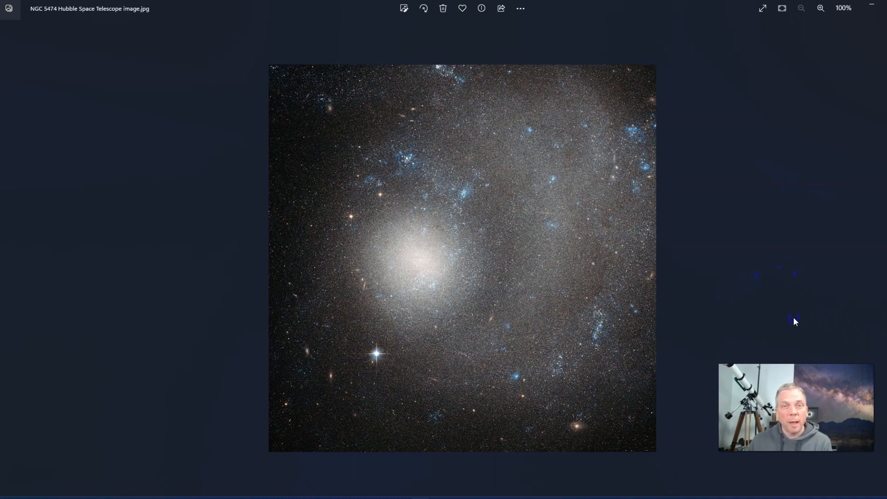
mouse_move(8, 265)
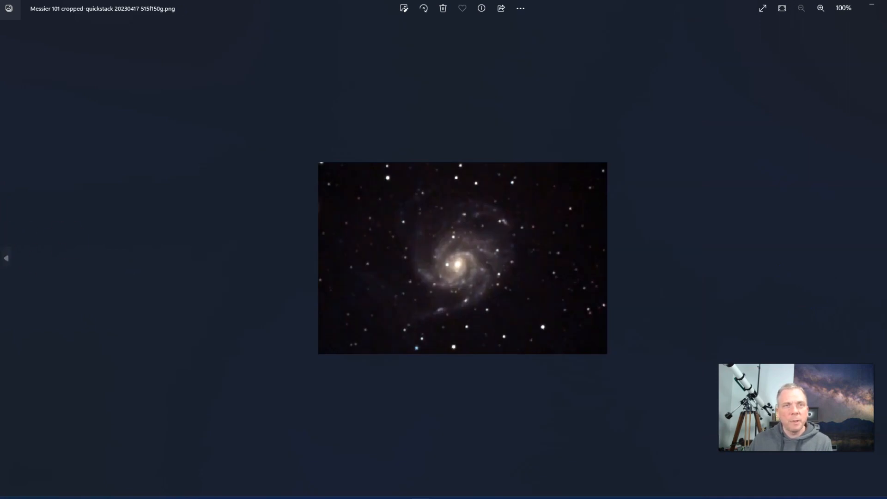
Advance to the 'Messier 51 cropped-quickstack' photo of the Whirlpool Galaxy
left_click(7, 258)
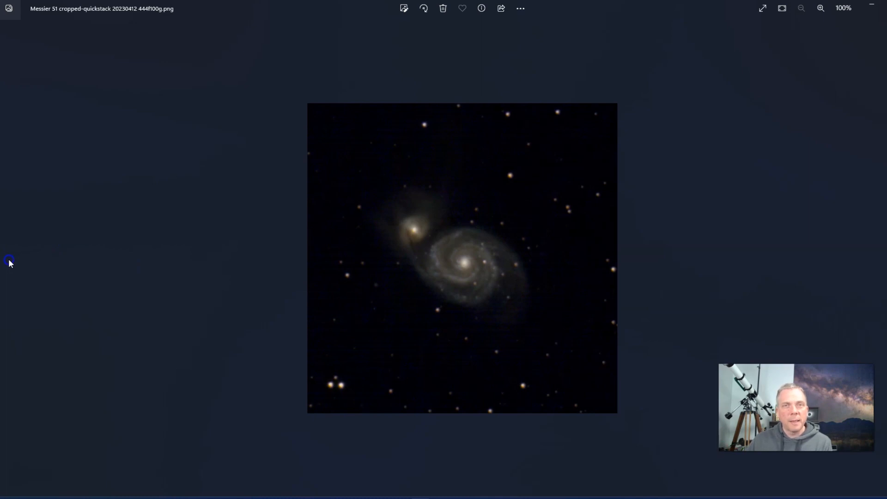
mouse_move(586, 278)
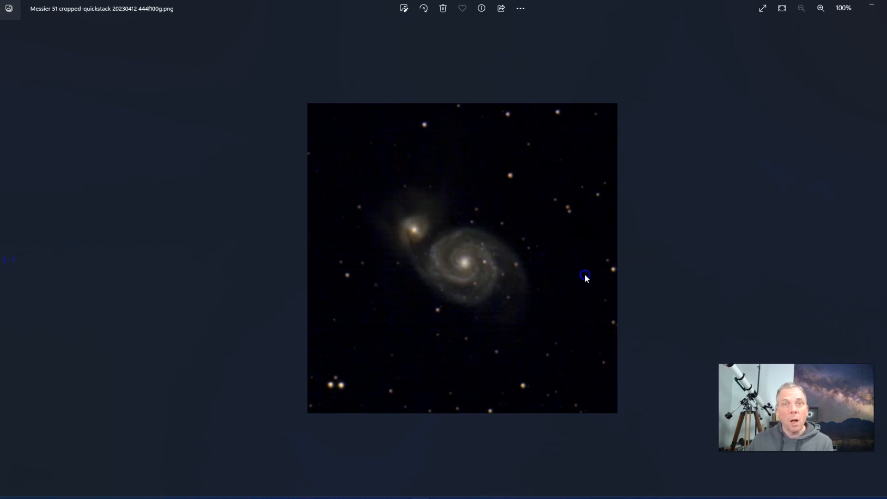
mouse_move(436, 477)
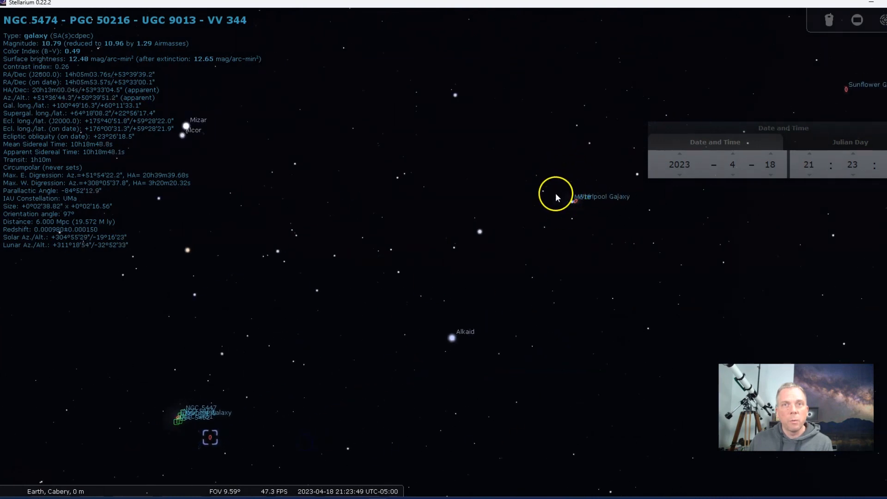
mouse_move(540, 302)
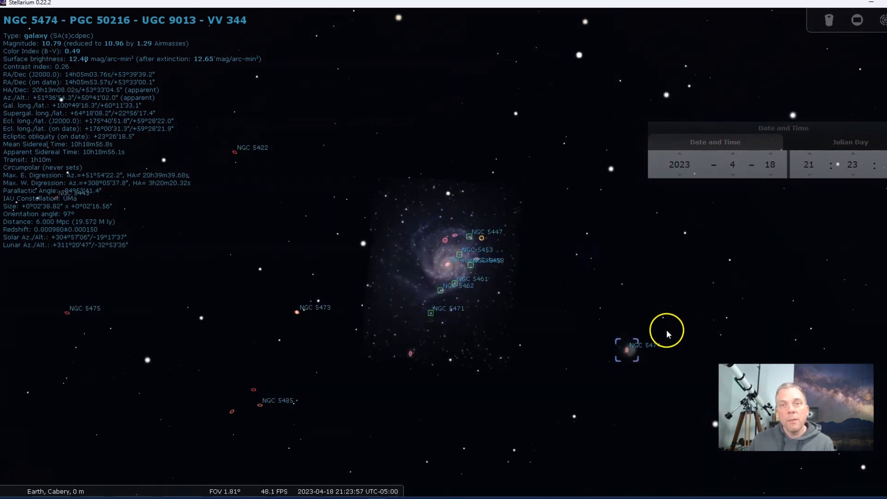
Zoom in on M 101 and select the Pinwheel Galaxy to show its details
scroll("up", 3)
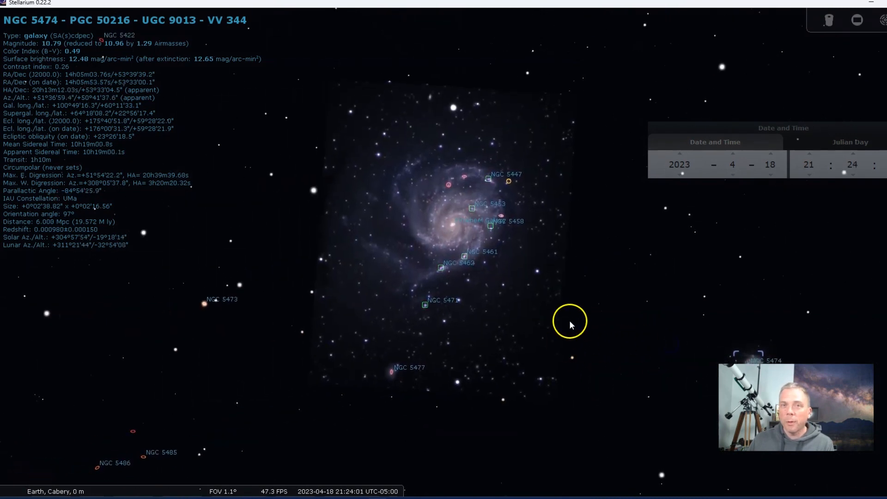
left_click(450, 275)
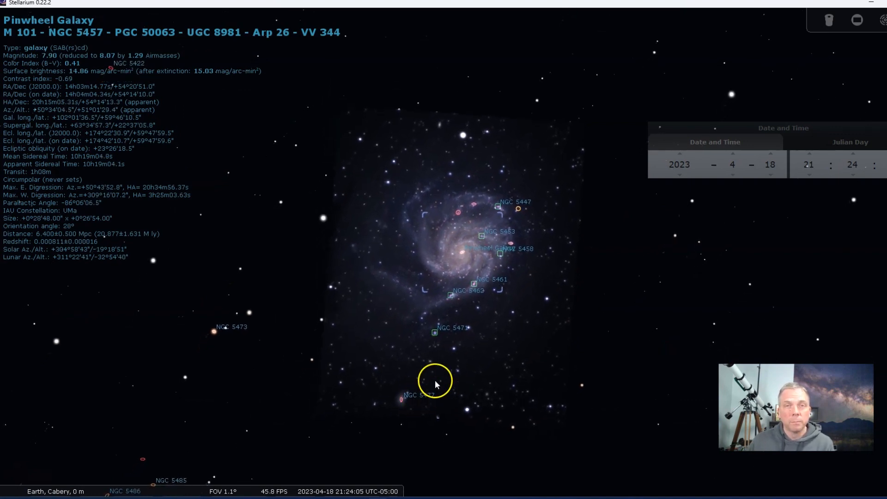
mouse_move(421, 408)
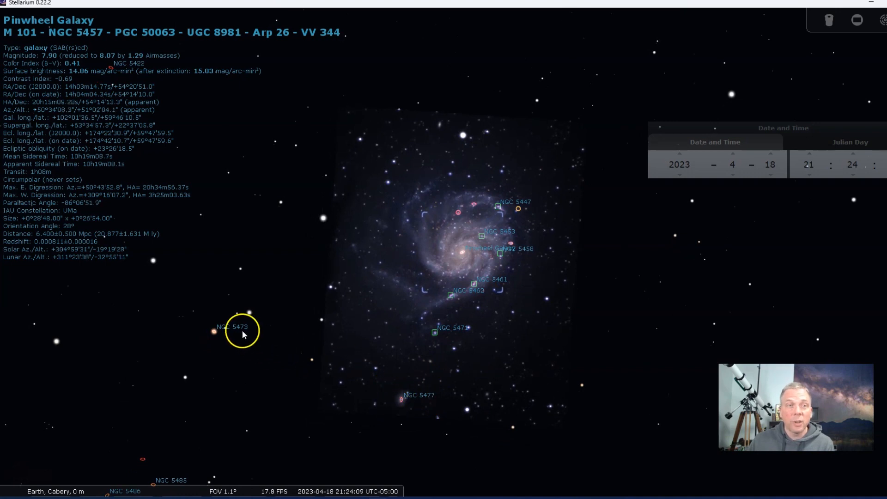
mouse_move(320, 379)
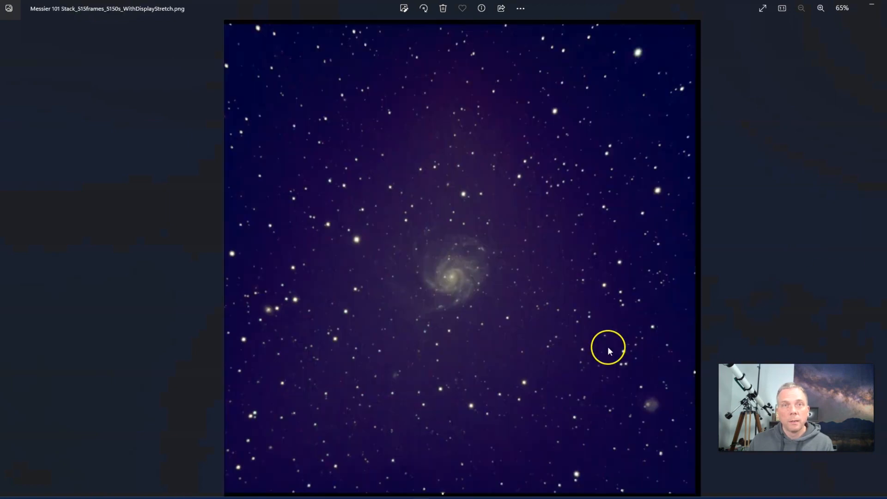
mouse_move(377, 372)
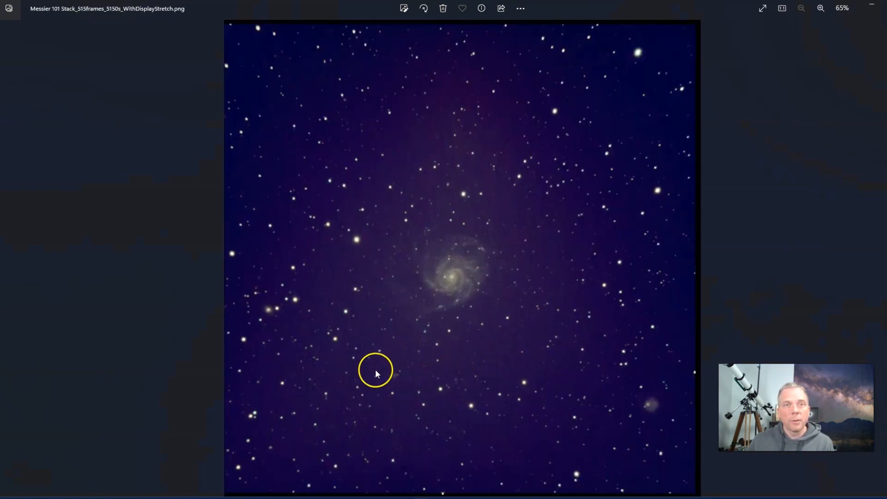
mouse_move(273, 322)
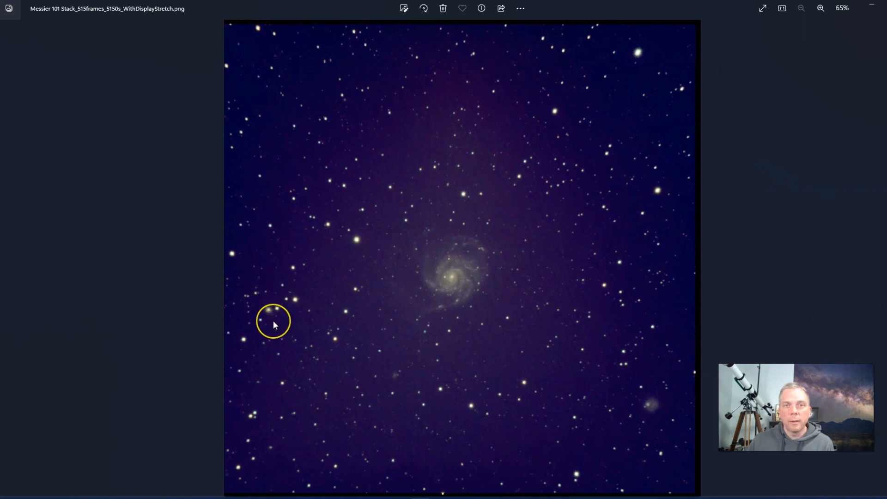
mouse_move(664, 333)
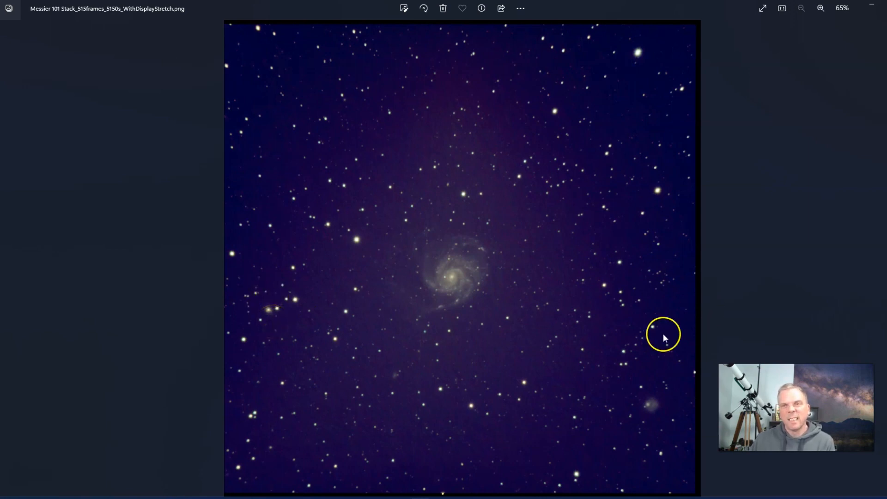
mouse_move(632, 406)
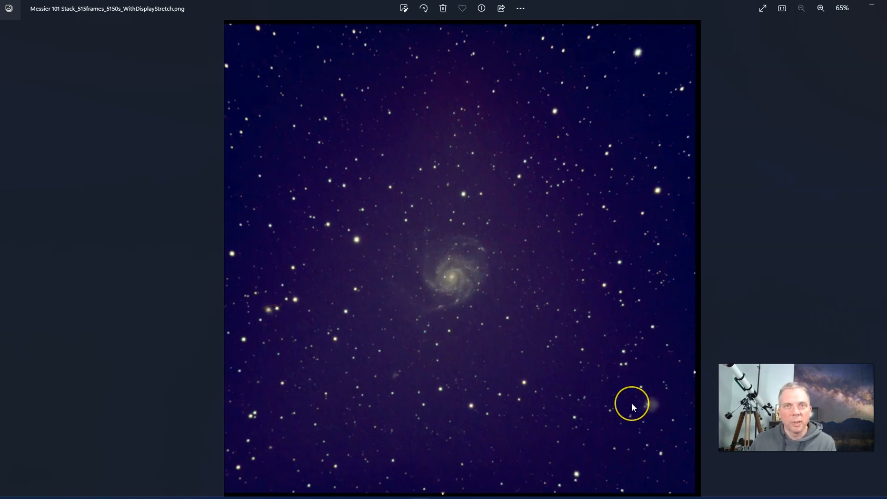
mouse_move(570, 302)
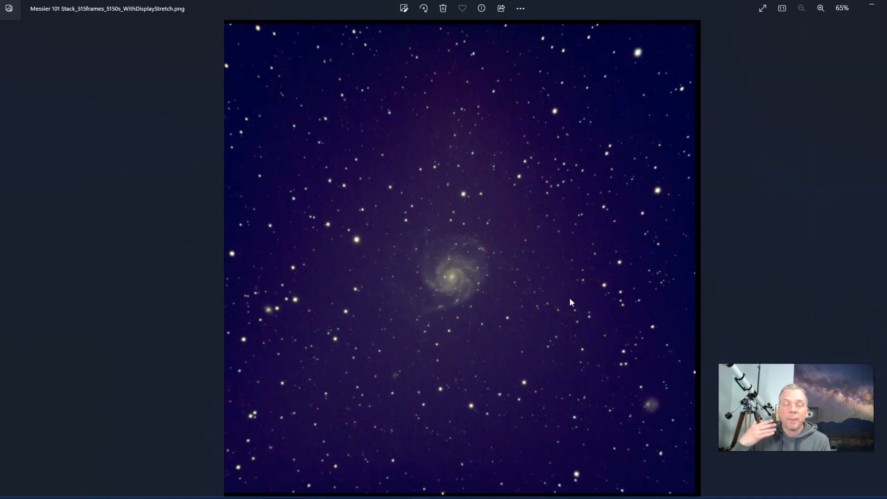